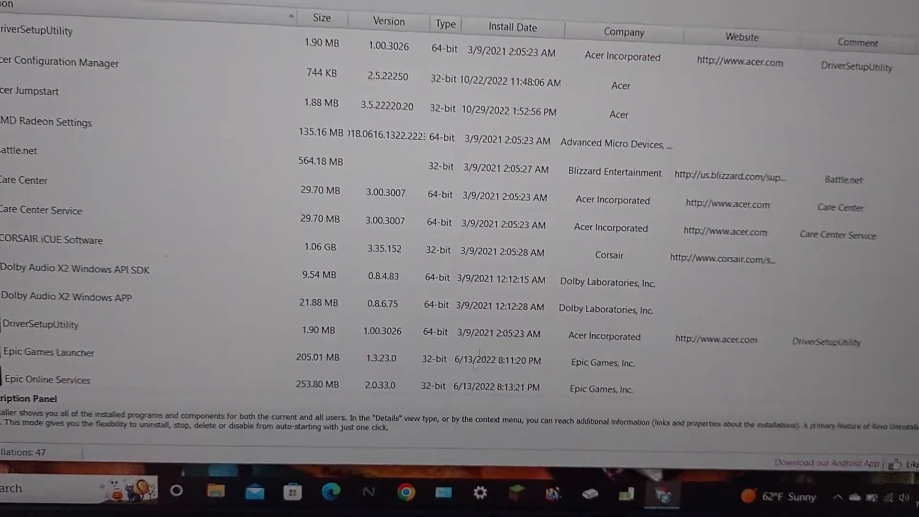
- Scroll the installed programs list down to reach Voicemod
scroll("down", 3)
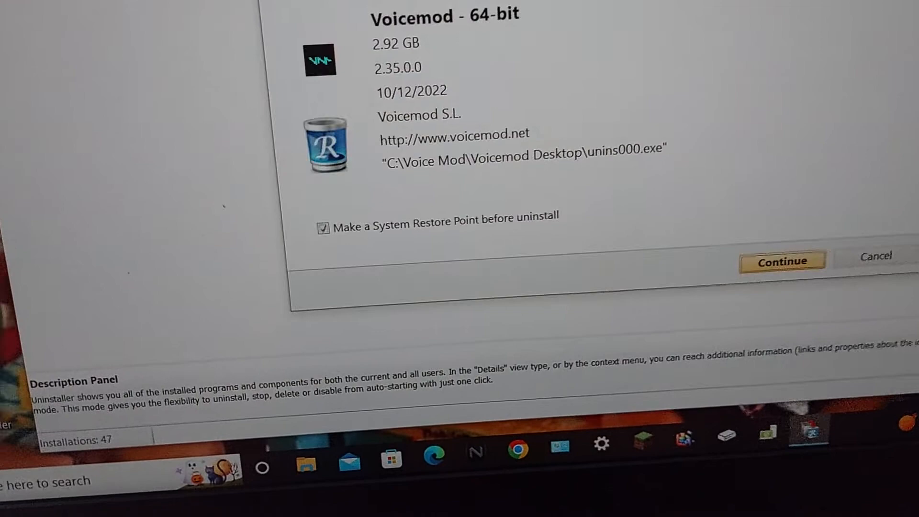
- Continue so the restore point is created and Voicemod's own uninstaller starts
left_click(782, 261)
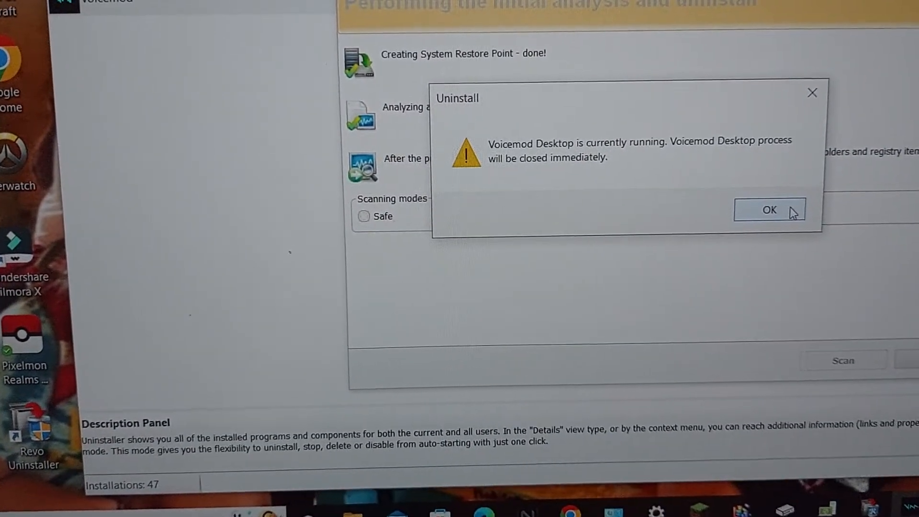
- Accept closing Voicemod Desktop, confirm full removal and deletion of all Voicemod settings
left_click(770, 210)
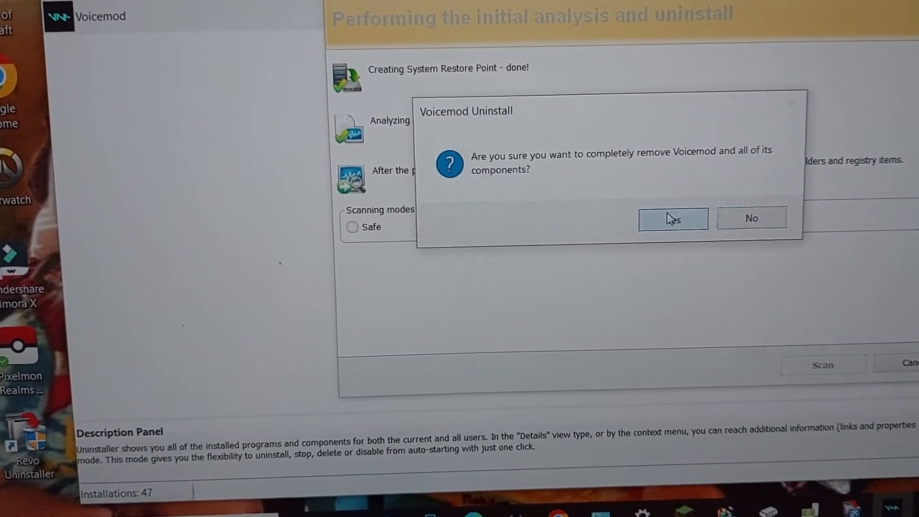
left_click(673, 219)
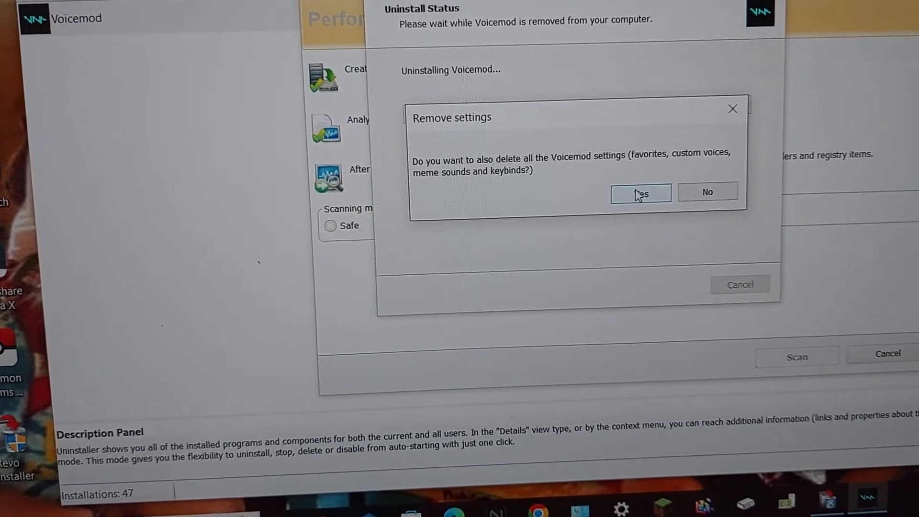
left_click(639, 192)
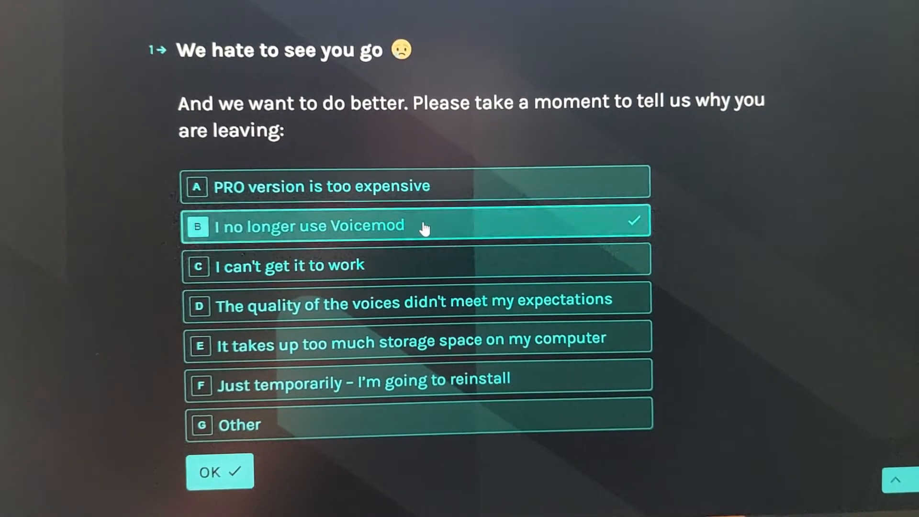
- Submit 'I no longer use Voicemod' as the reason for leaving
left_click(220, 472)
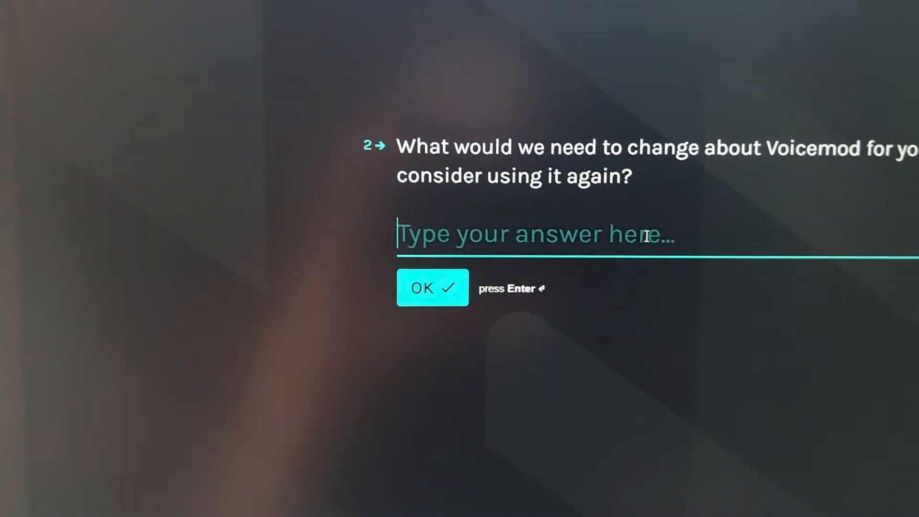
- Answer question 2 with 'it was a waste of my money.' and submit it
type("it w")
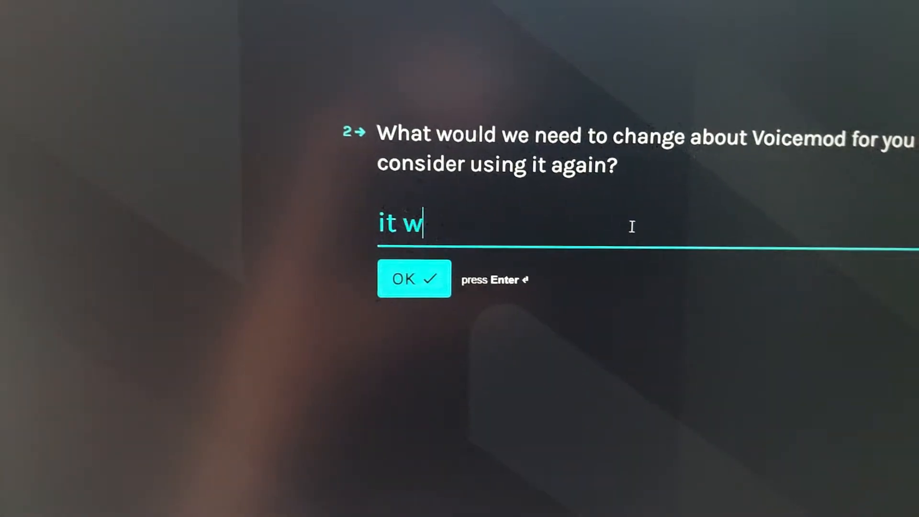
type("as")
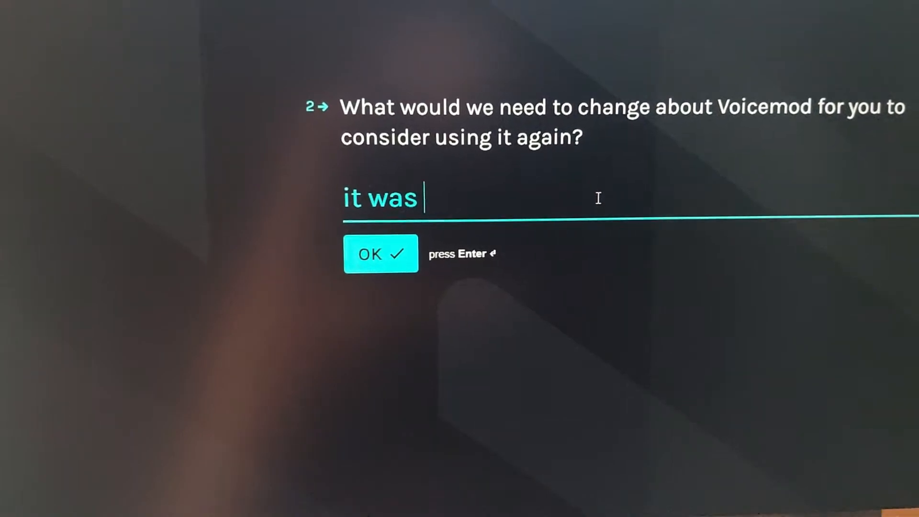
type("awa")
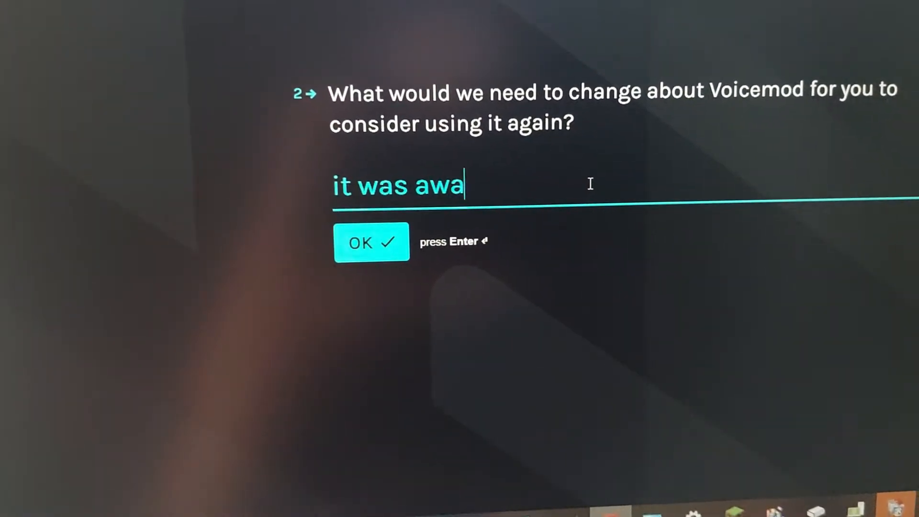
type("ste of")
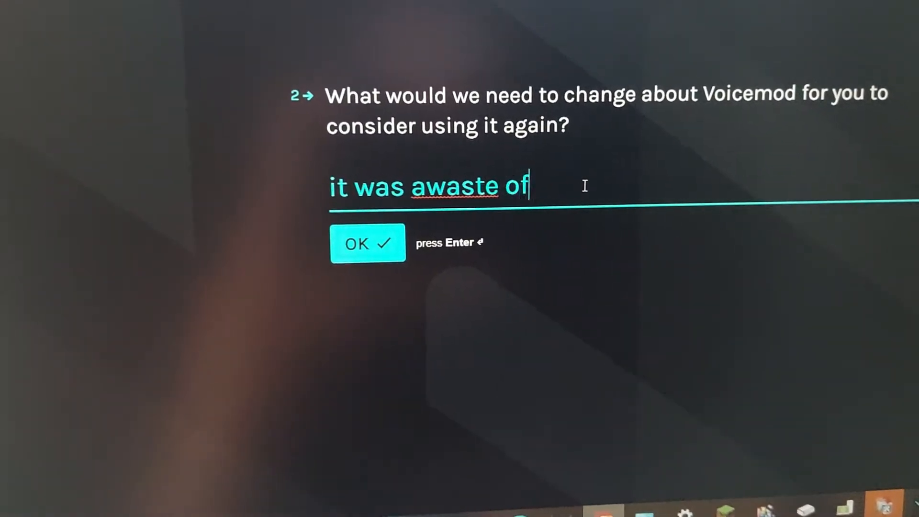
type("my")
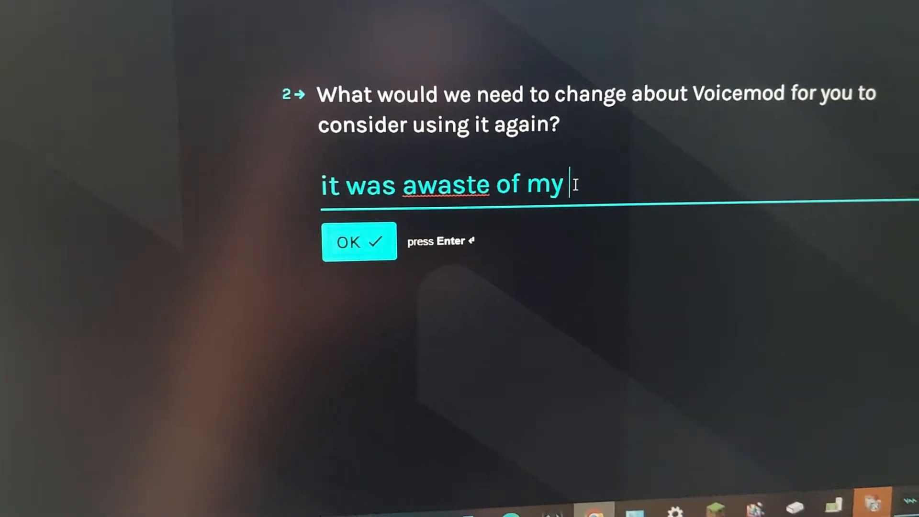
type("money")
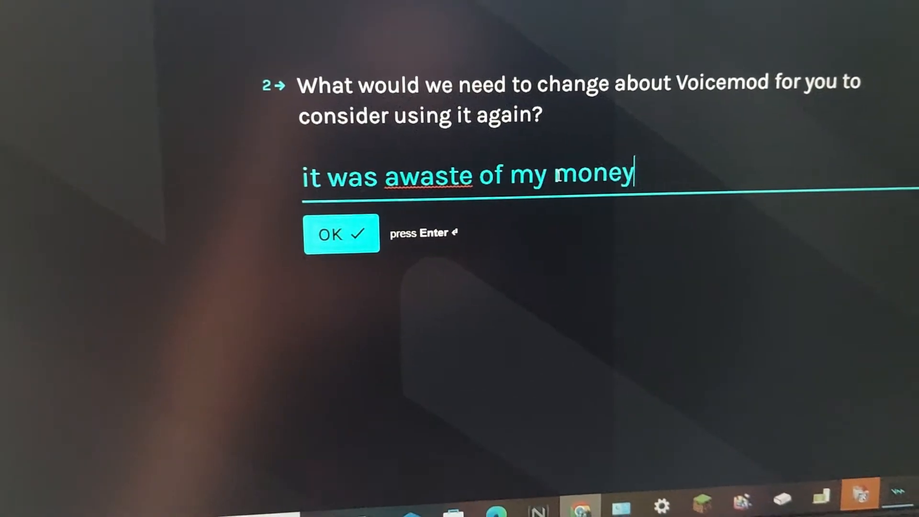
type(".")
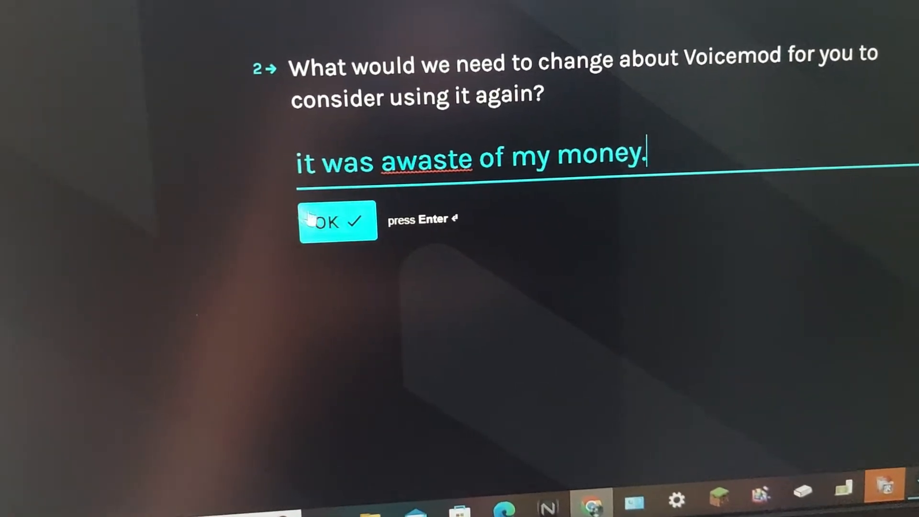
left_click(338, 221)
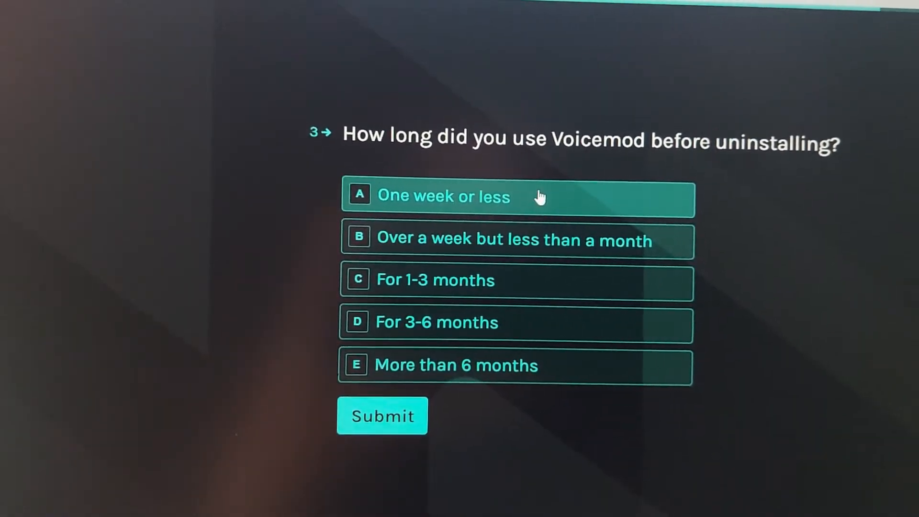
- Choose 'One week or less' as usage time and submit the completed exit survey
left_click(517, 197)
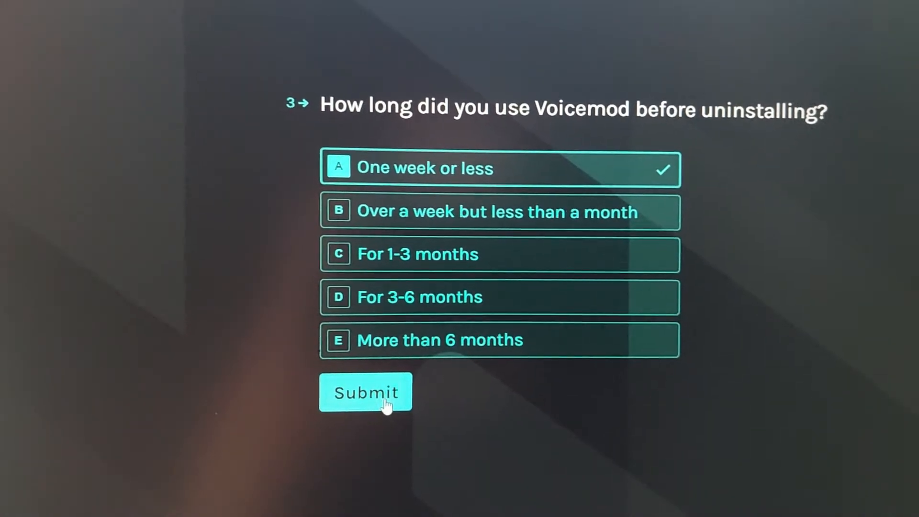
left_click(365, 391)
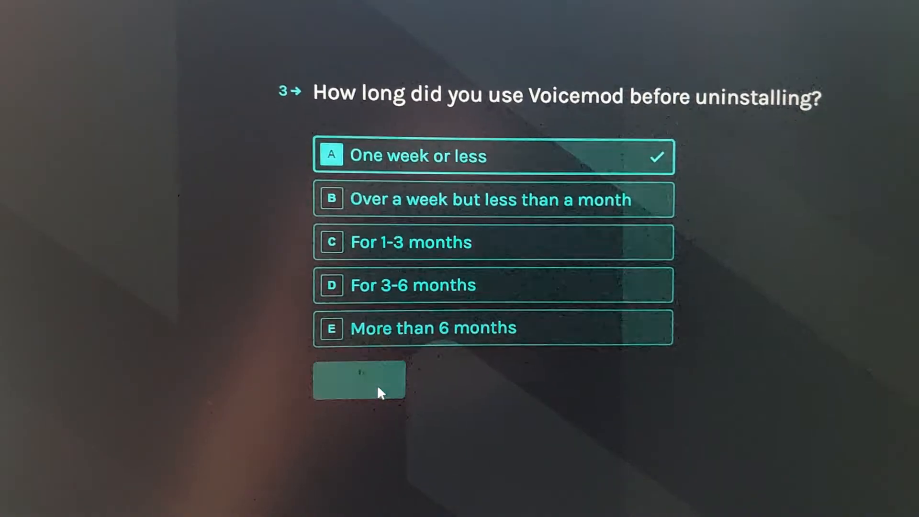
left_click(359, 380)
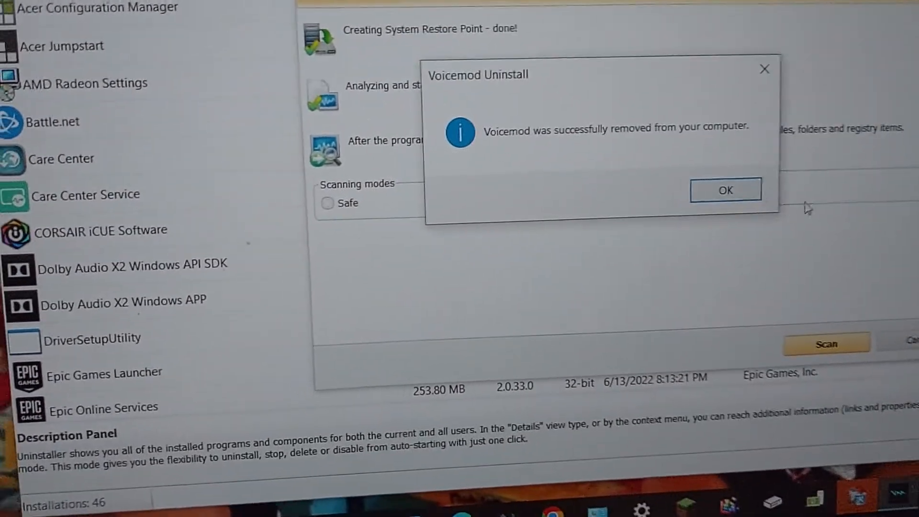
- Acknowledge the successful removal and run the Advanced leftover scan through to its results
left_click(725, 190)
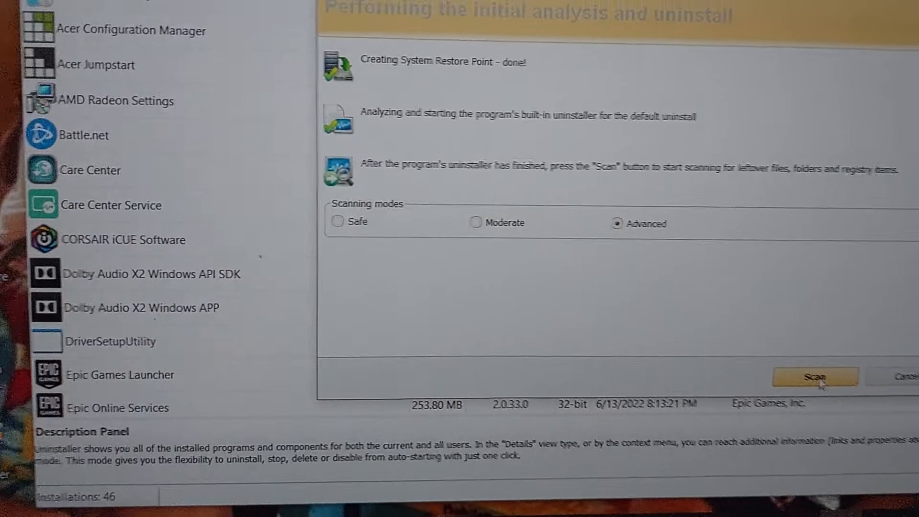
left_click(814, 377)
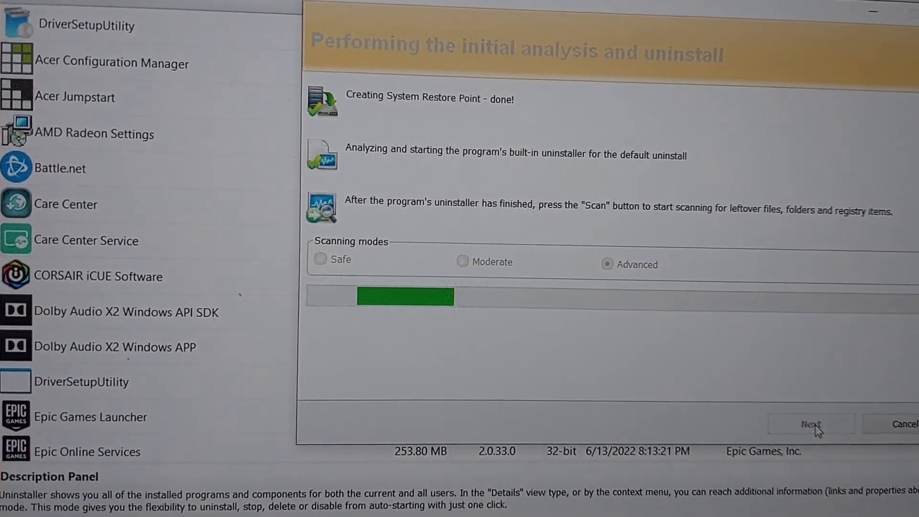
left_click(813, 424)
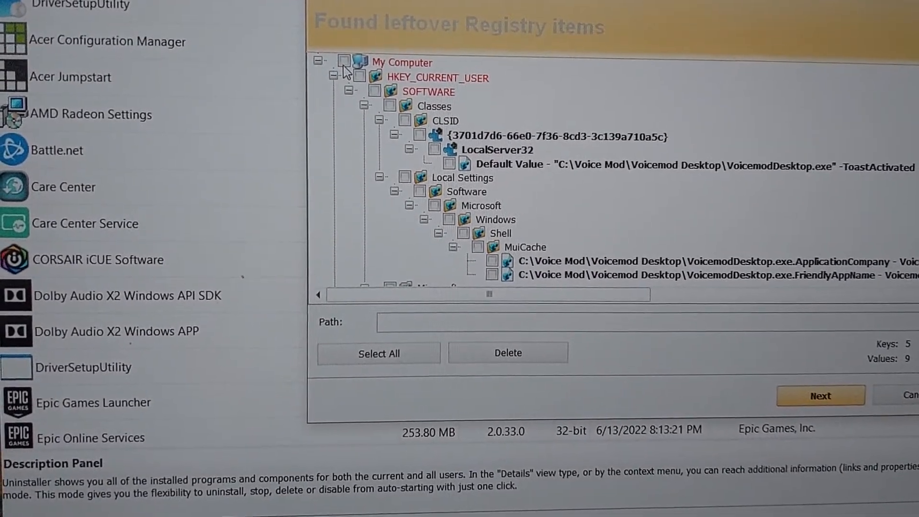
- Check the My Computer node and delete every leftover Voicemod registry item
left_click(379, 354)
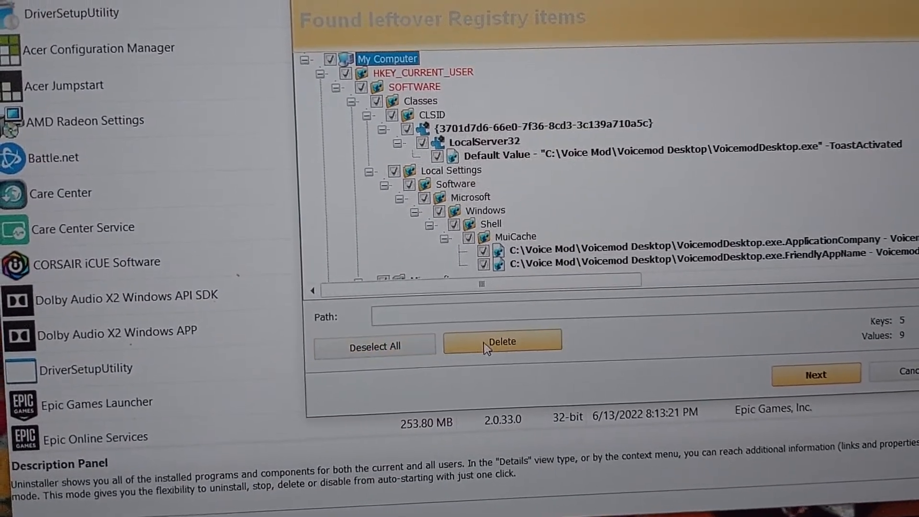
left_click(501, 341)
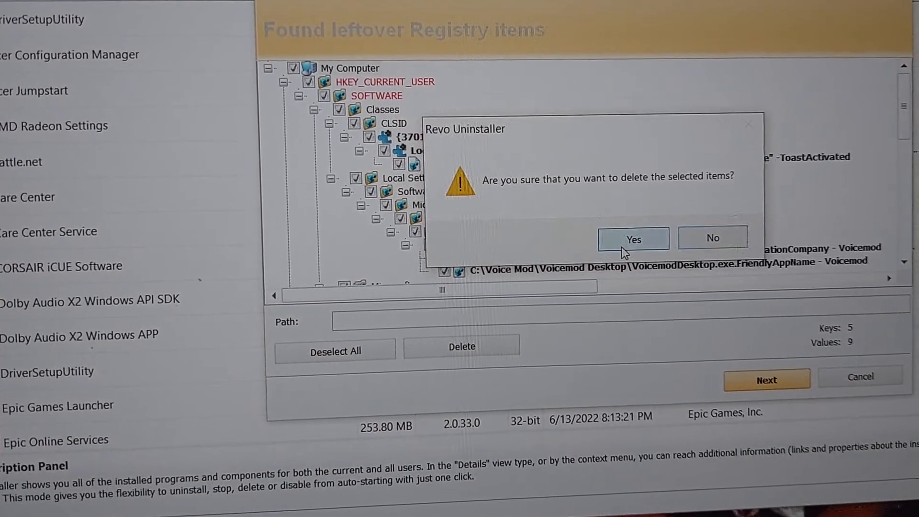
left_click(633, 240)
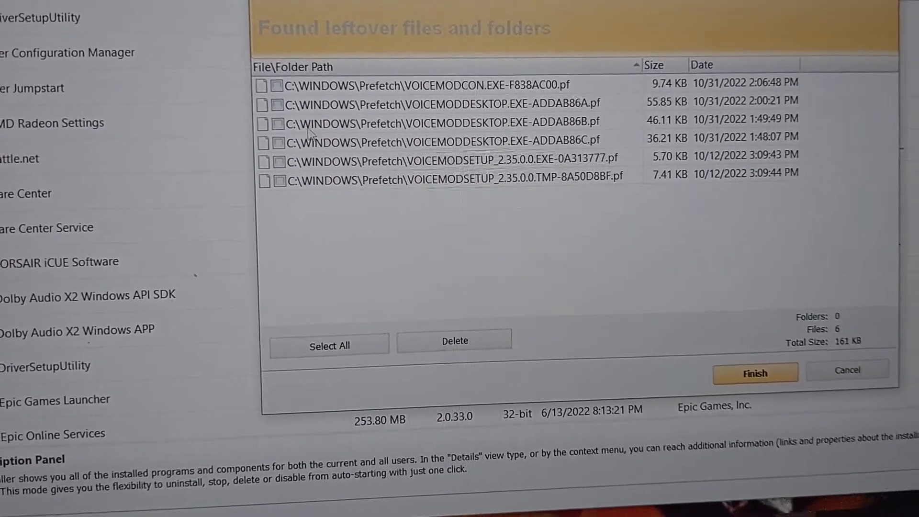
- Select all six leftover Prefetch files and delete them
left_click(329, 345)
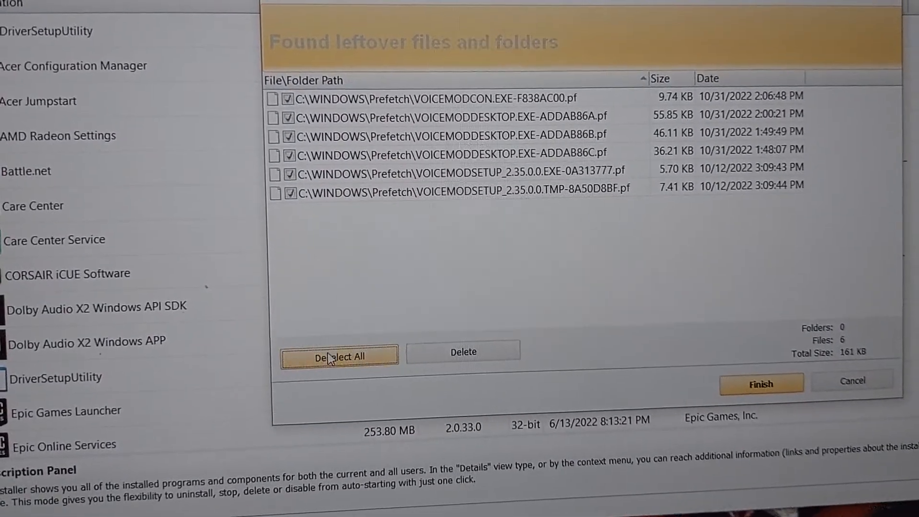
left_click(462, 352)
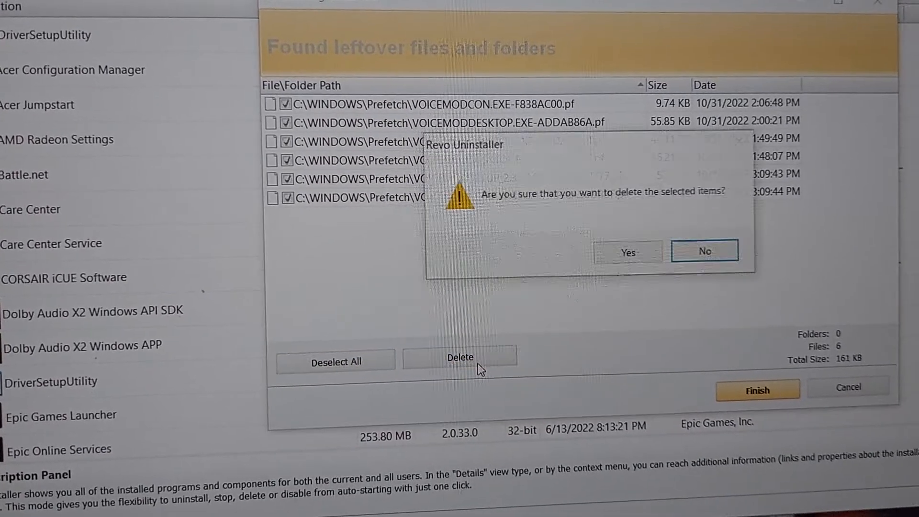
left_click(627, 252)
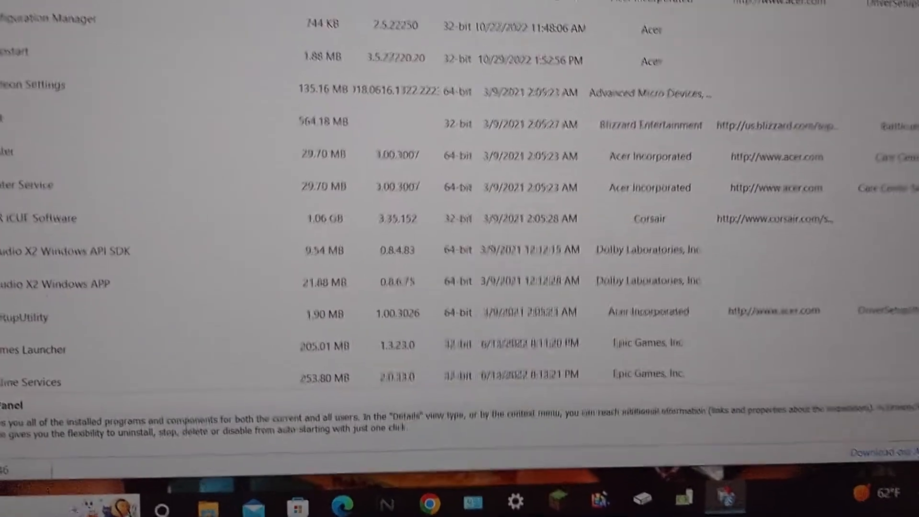
- Scroll the installed programs list up to verify Voicemod is no longer listed
scroll("up", 3)
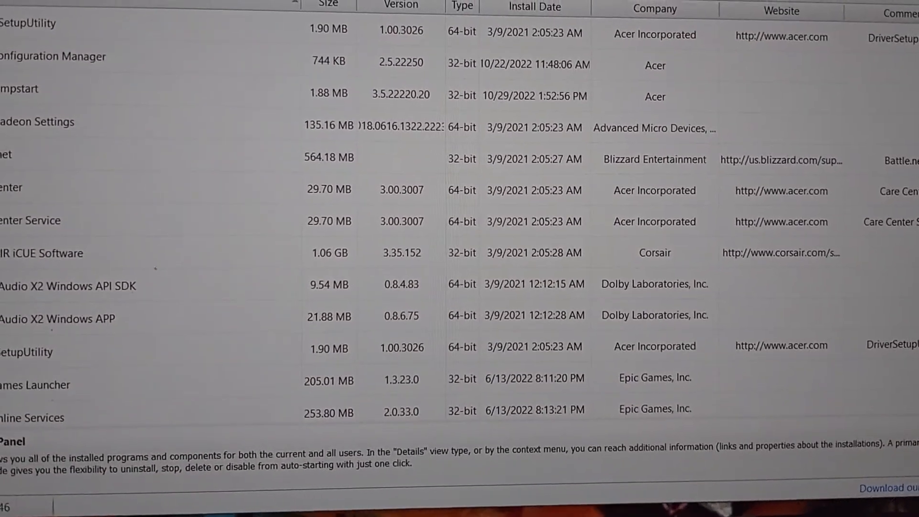
scroll("up", 3)
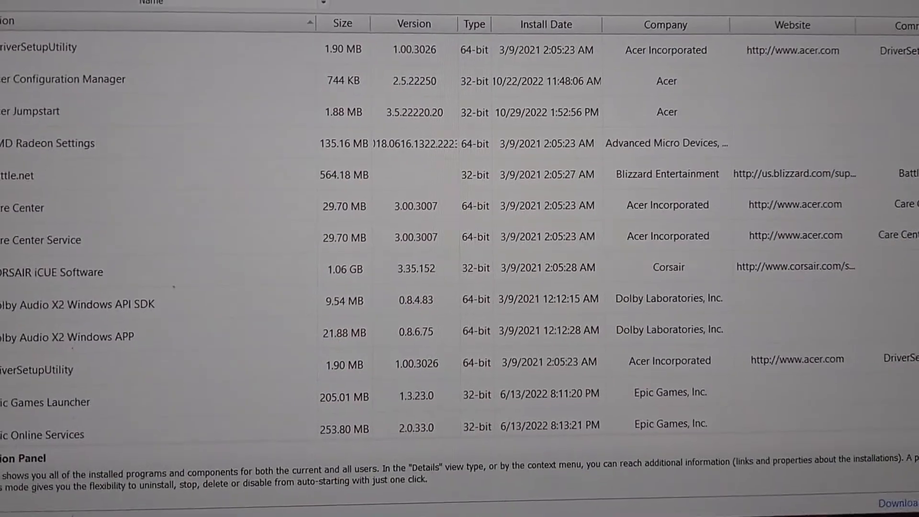